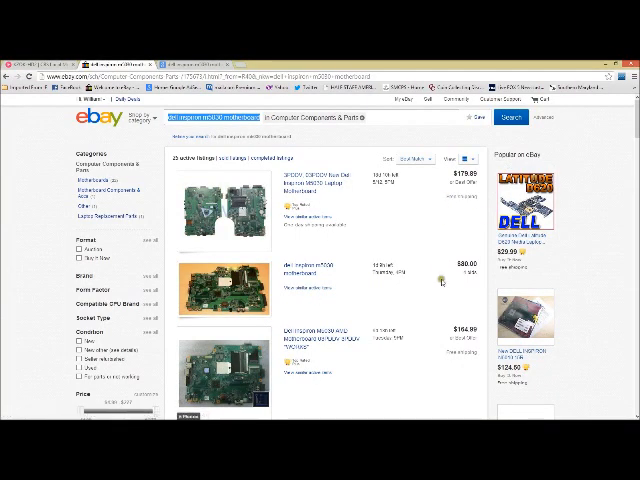
pyautogui.scroll(-3)
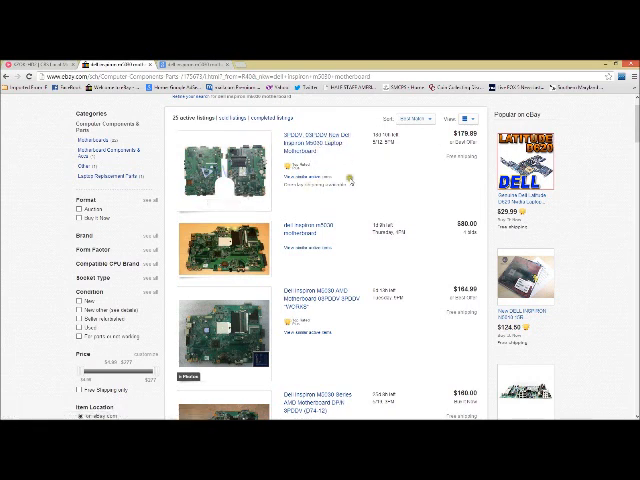
pyautogui.scroll(-3)
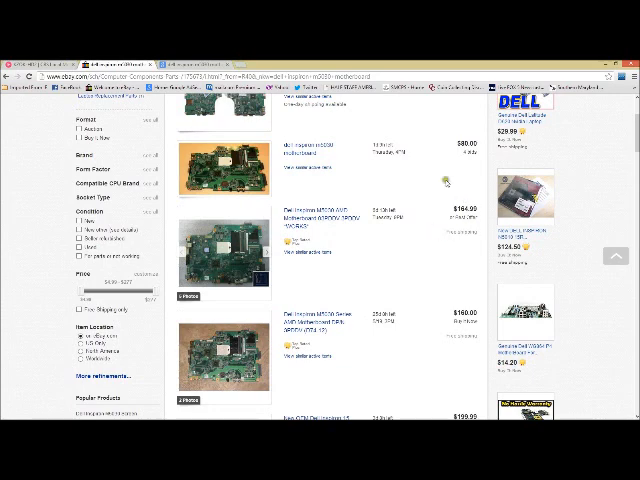
pyautogui.moveTo(375, 302)
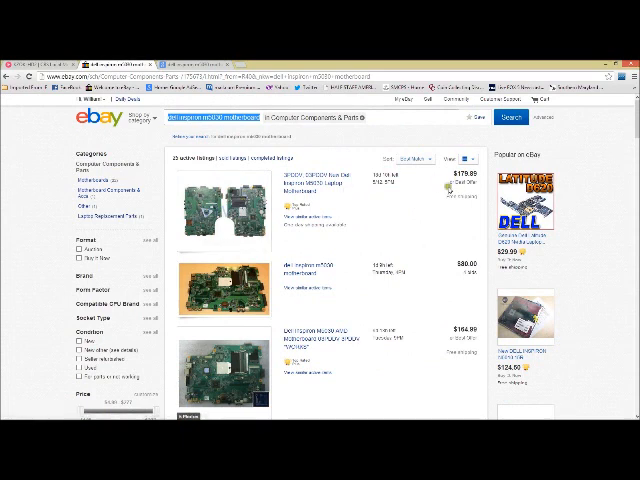
pyautogui.scroll(-3)
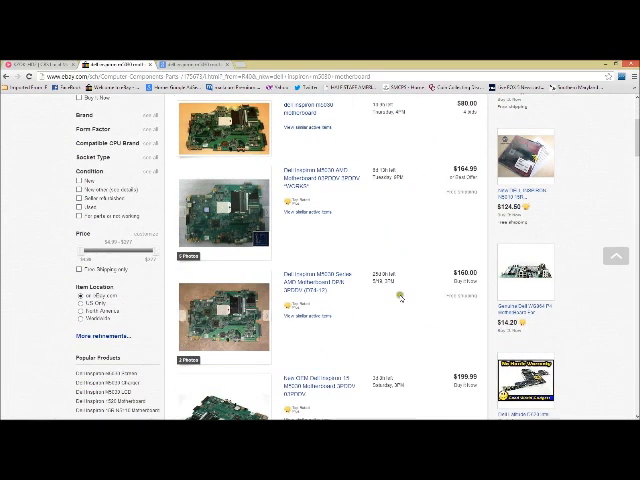
pyautogui.scroll(-3)
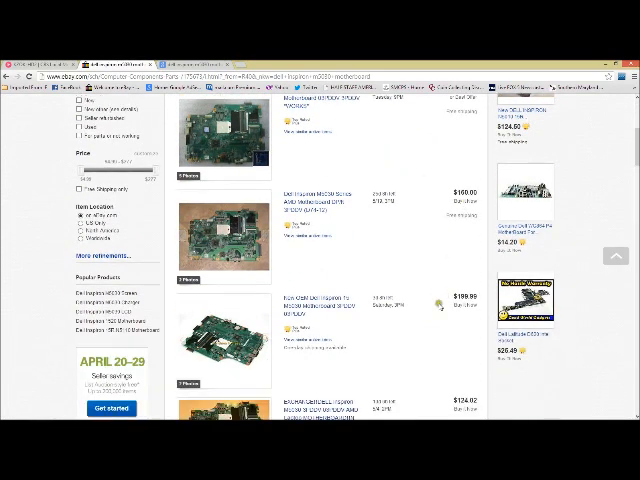